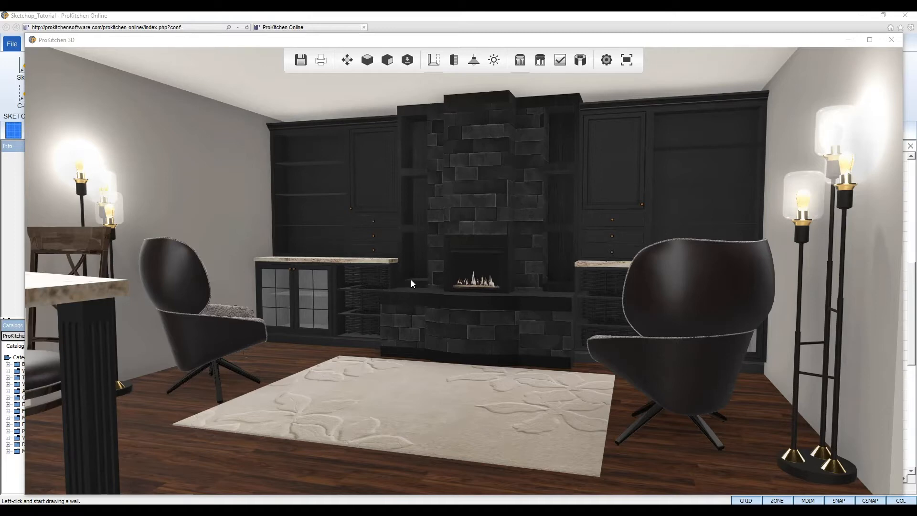
{"action": "mouse_move", "coordinate": [556, 364]}
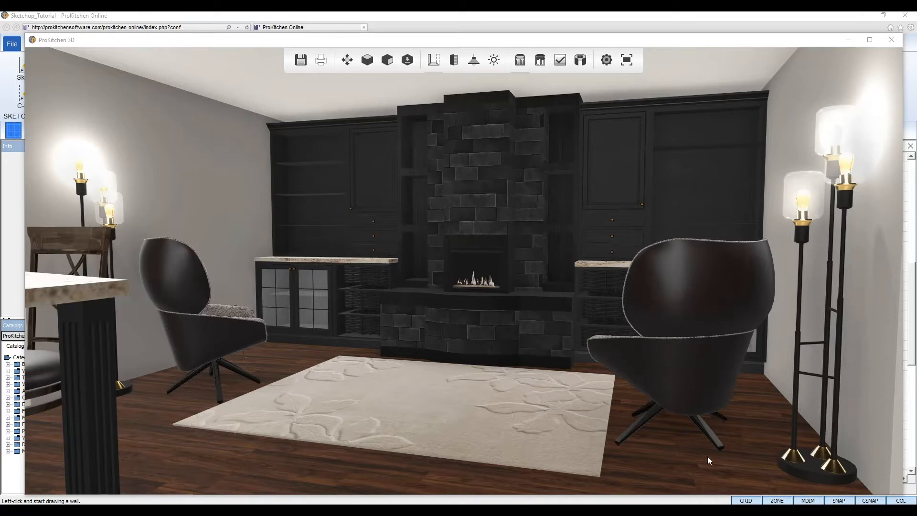
{"action": "mouse_move", "coordinate": [708, 453]}
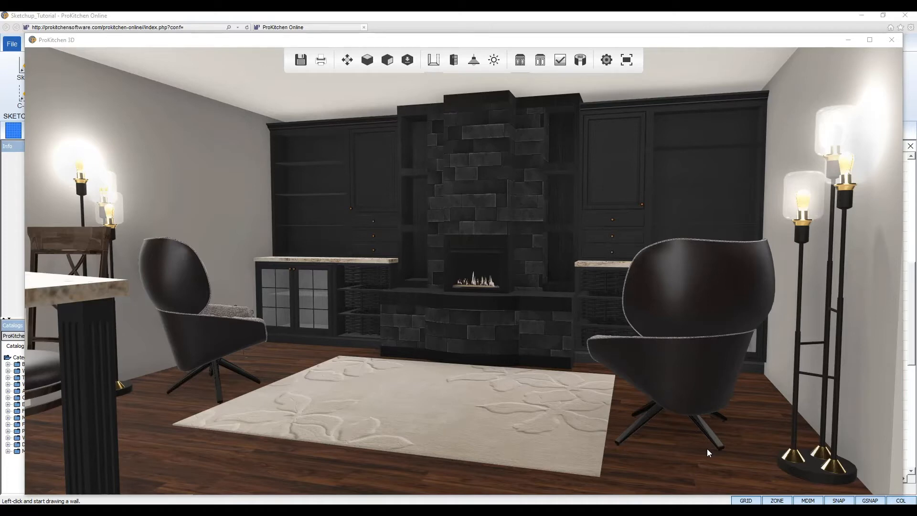
{"action": "mouse_move", "coordinate": [512, 370]}
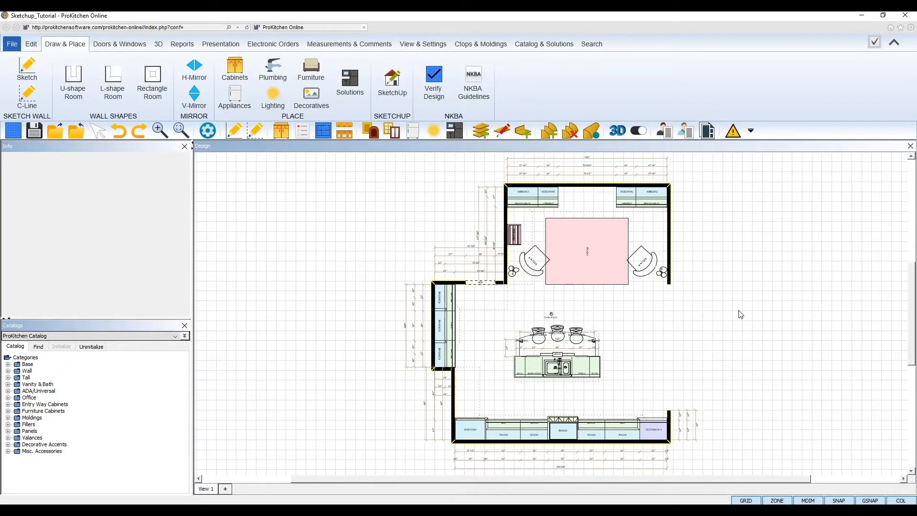
{"action": "mouse_move", "coordinate": [749, 311]}
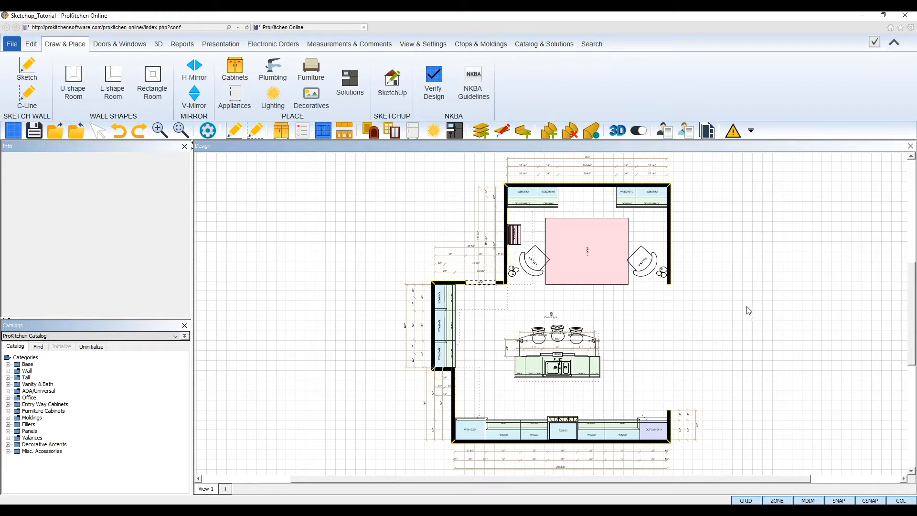
{"action": "mouse_move", "coordinate": [194, 97]}
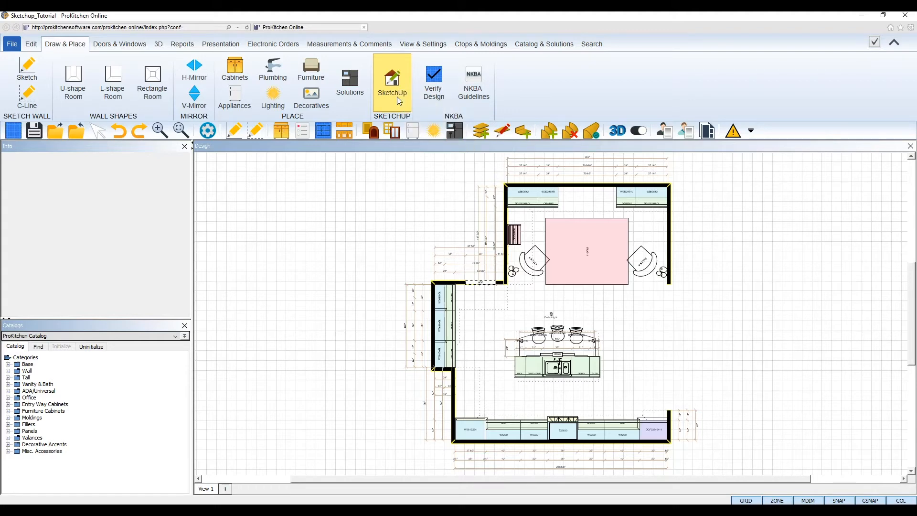
Launch the 3D Model Browser from the SketchUp button on the Draw & Place ribbon.
{"action": "left_click", "coordinate": [391, 80]}
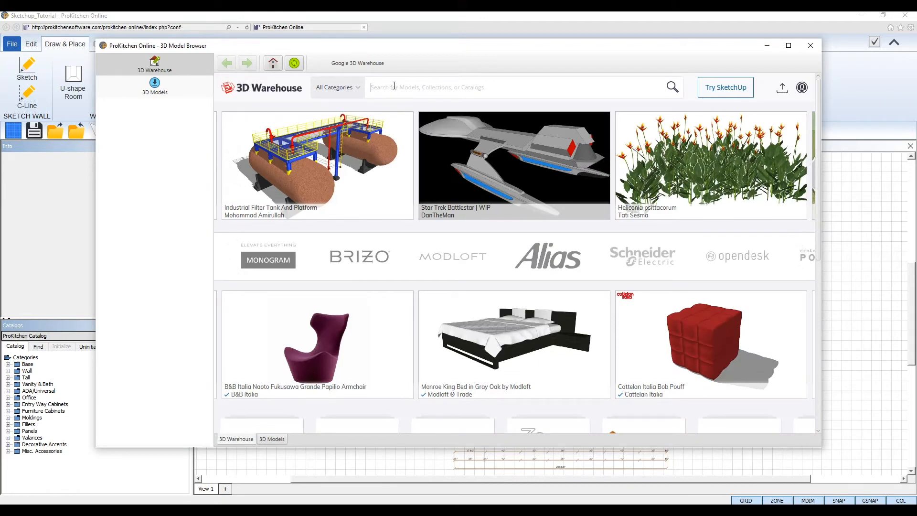
Search 3D Warehouse for 'fireplace' and browse the returned models.
{"action": "type", "text": "fire"}
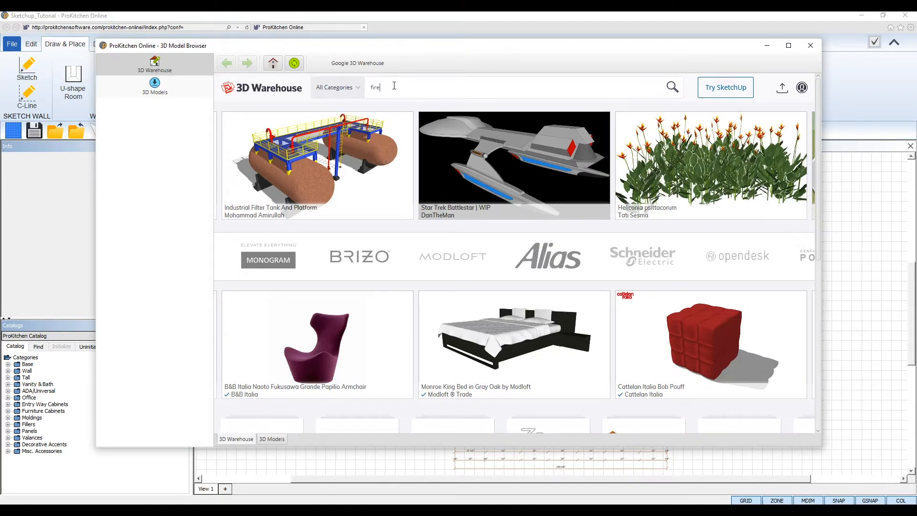
{"action": "type", "text": "place"}
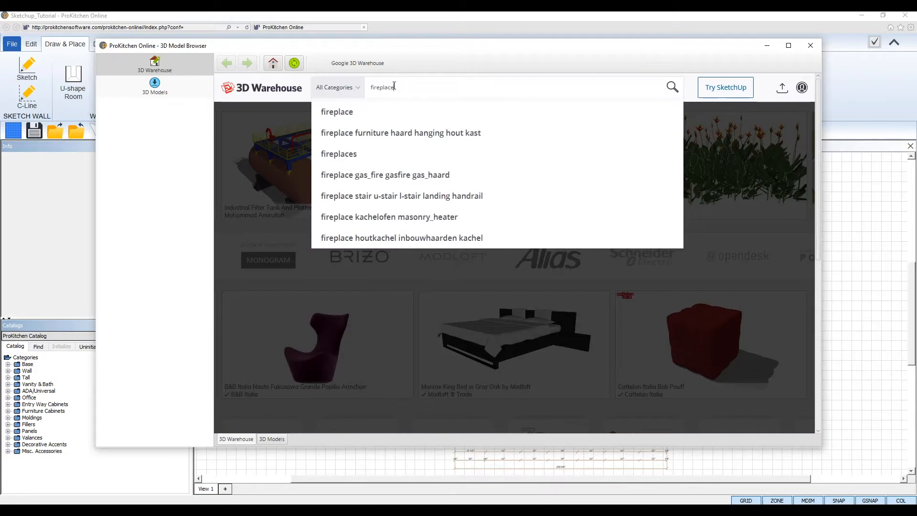
{"action": "left_click", "coordinate": [672, 87]}
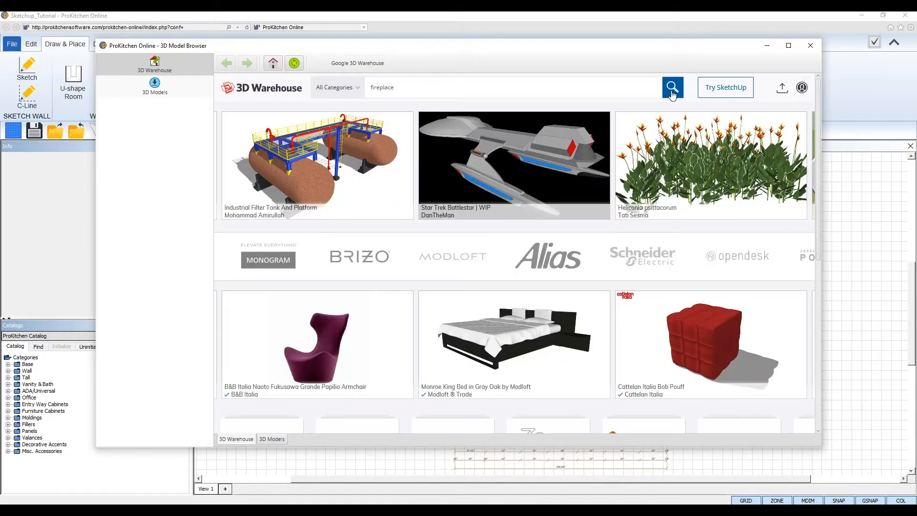
{"action": "left_click", "coordinate": [672, 87]}
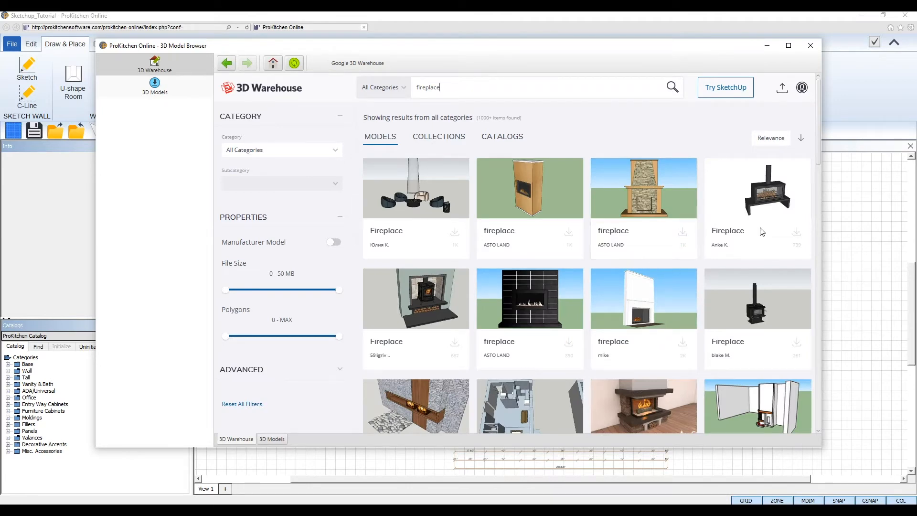
{"action": "mouse_move", "coordinate": [822, 133]}
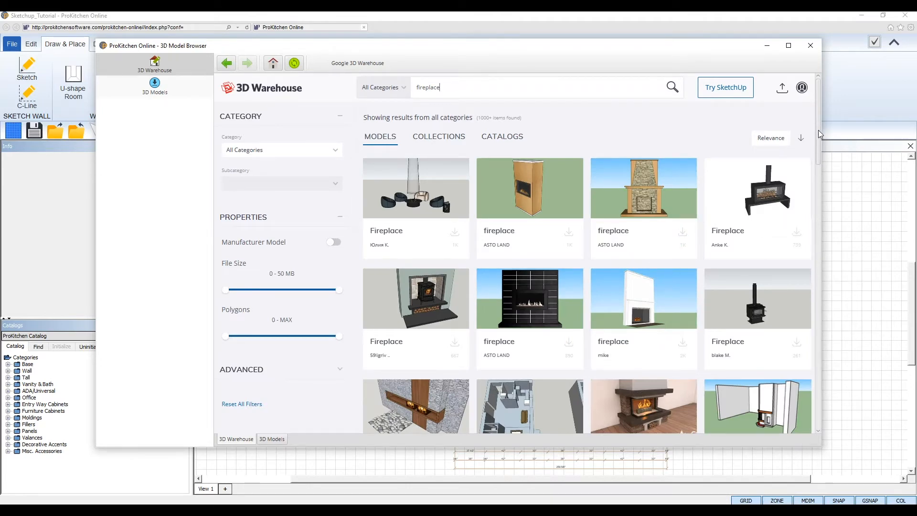
{"action": "scroll", "scroll_direction": "down", "scroll_amount": 3}
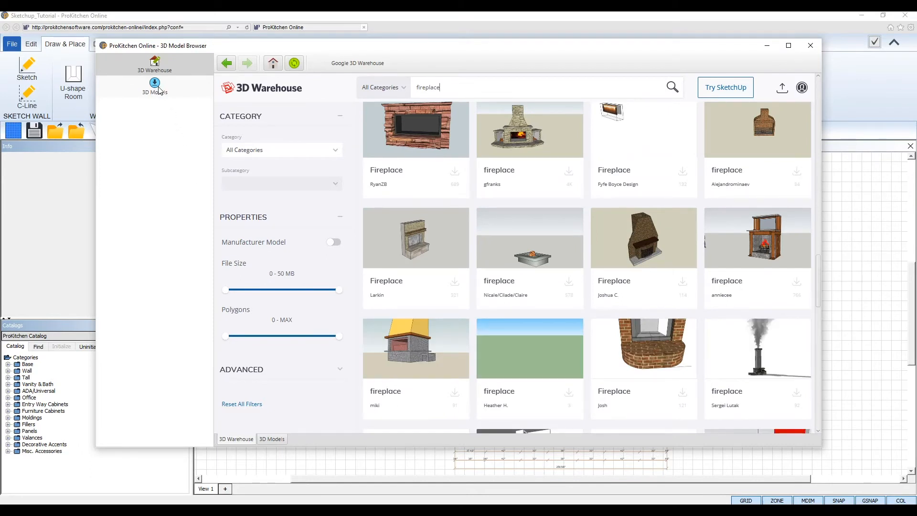
Check the saved 3D Models list, then return to the fireplace results.
{"action": "left_click", "coordinate": [155, 87]}
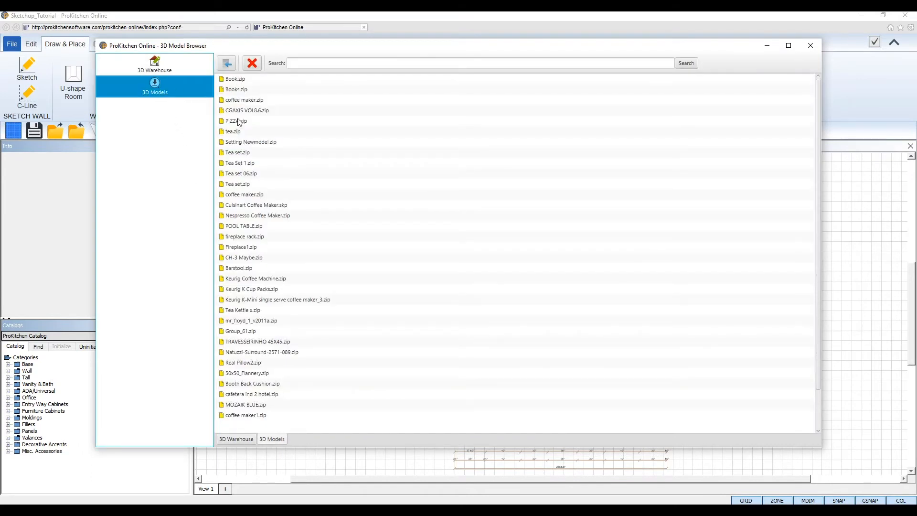
{"action": "mouse_move", "coordinate": [245, 89]}
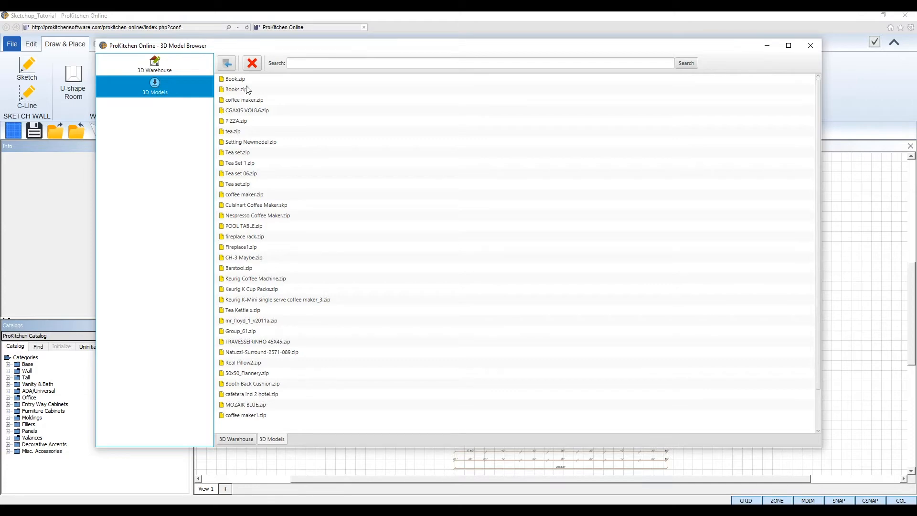
{"action": "left_click", "coordinate": [155, 64]}
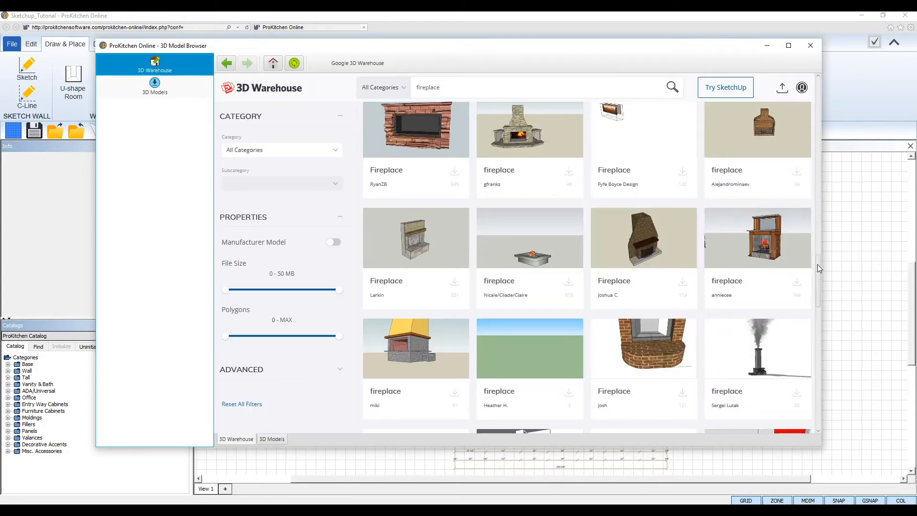
Scroll further down the fireplace results to reach the dark stone fireplace.
{"action": "scroll", "scroll_direction": "down", "scroll_amount": 3}
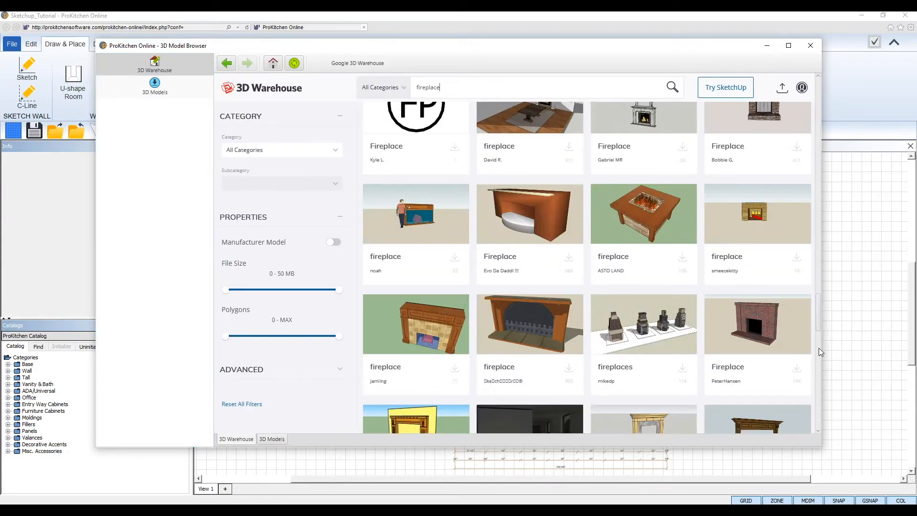
{"action": "scroll", "scroll_direction": "down", "scroll_amount": 3}
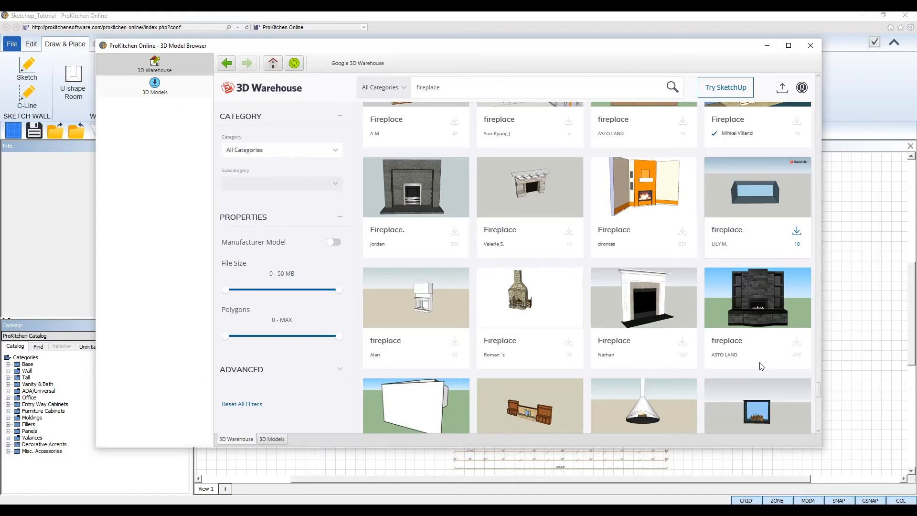
{"action": "mouse_move", "coordinate": [797, 341]}
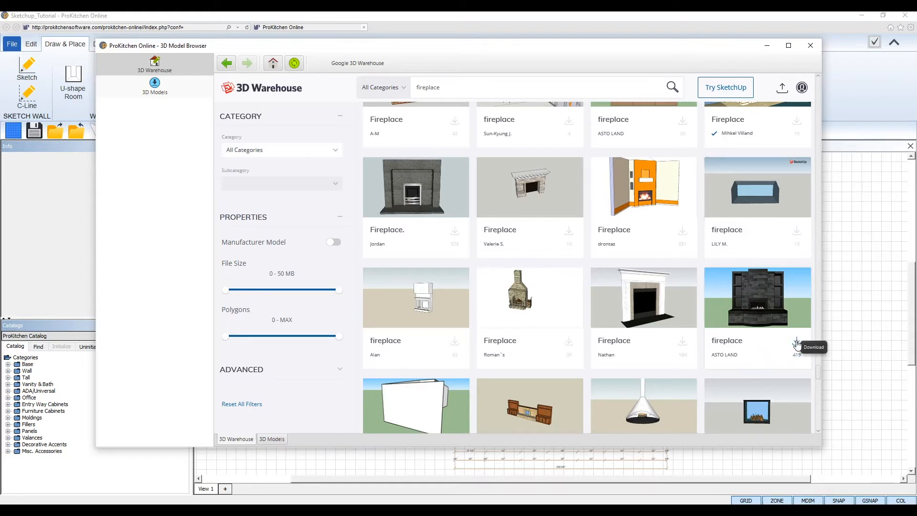
Sign in to 3D Warehouse and accept its terms of use to enable downloads.
{"action": "left_click", "coordinate": [797, 342]}
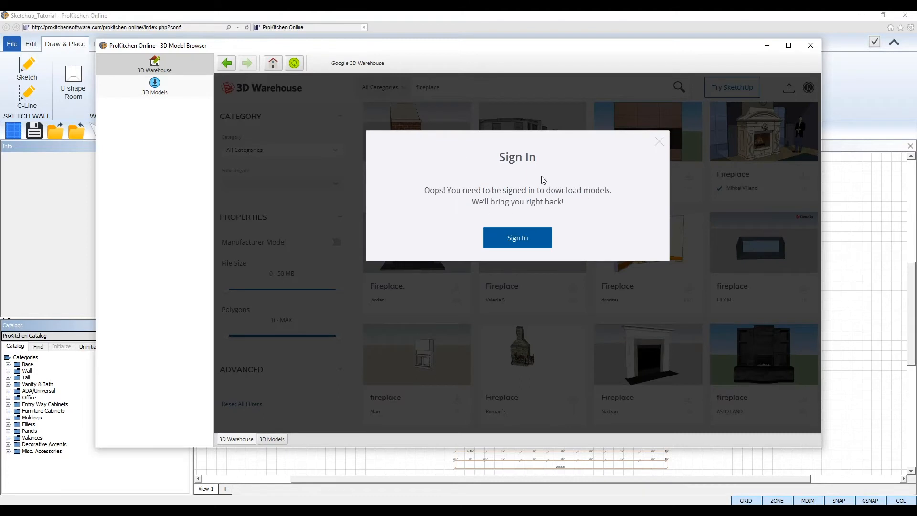
{"action": "mouse_move", "coordinate": [555, 188]}
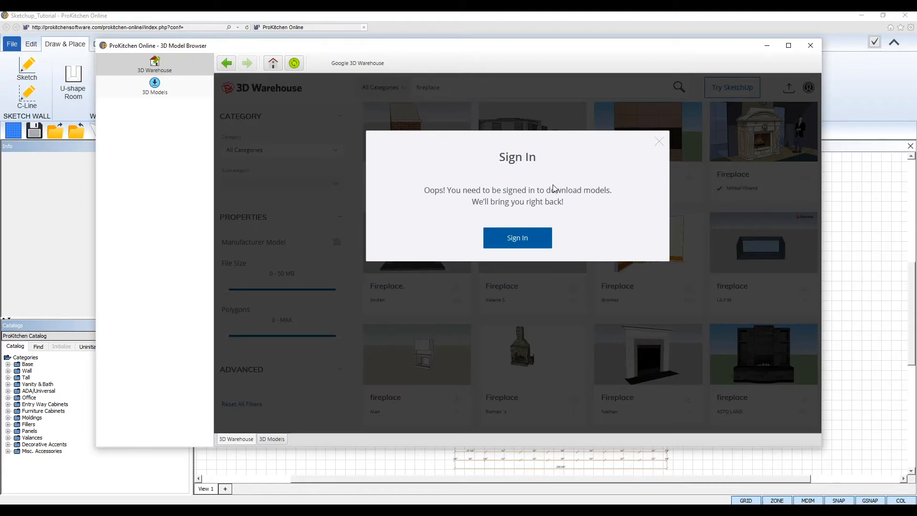
{"action": "mouse_move", "coordinate": [517, 238]}
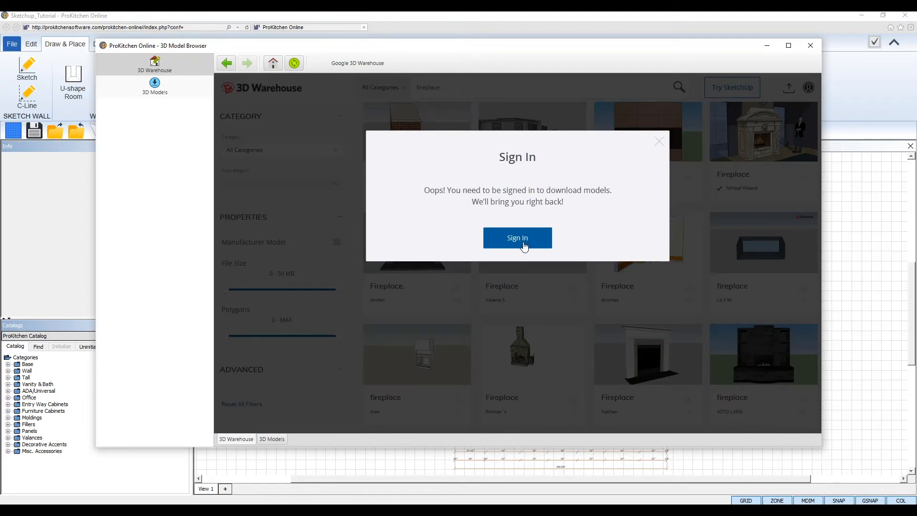
{"action": "left_click", "coordinate": [517, 238]}
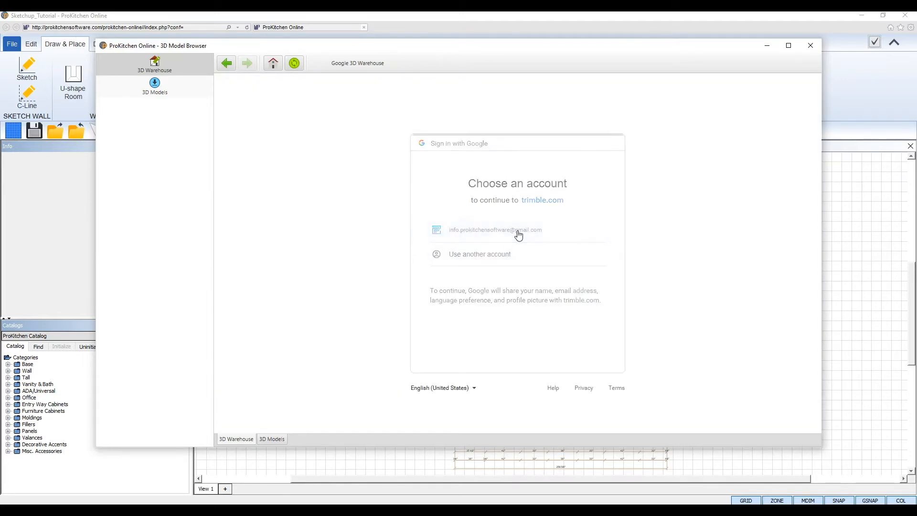
{"action": "mouse_move", "coordinate": [623, 214]}
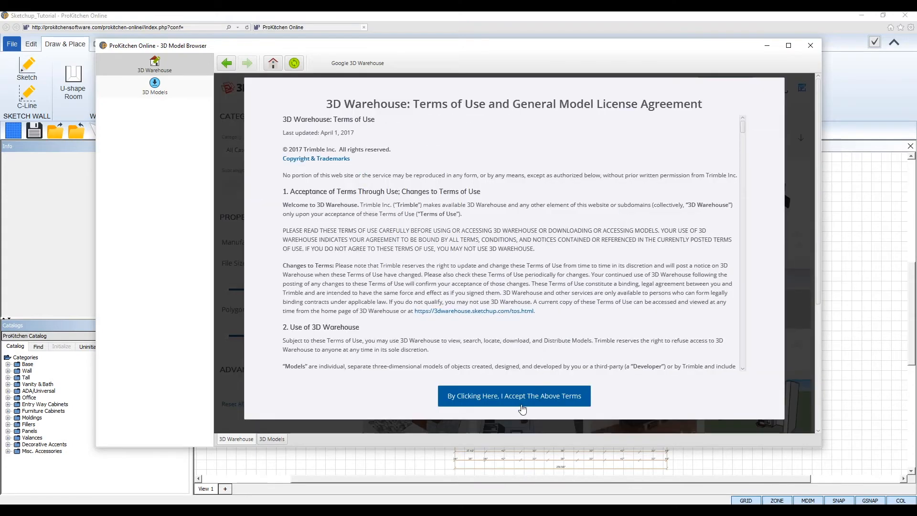
{"action": "left_click", "coordinate": [513, 396]}
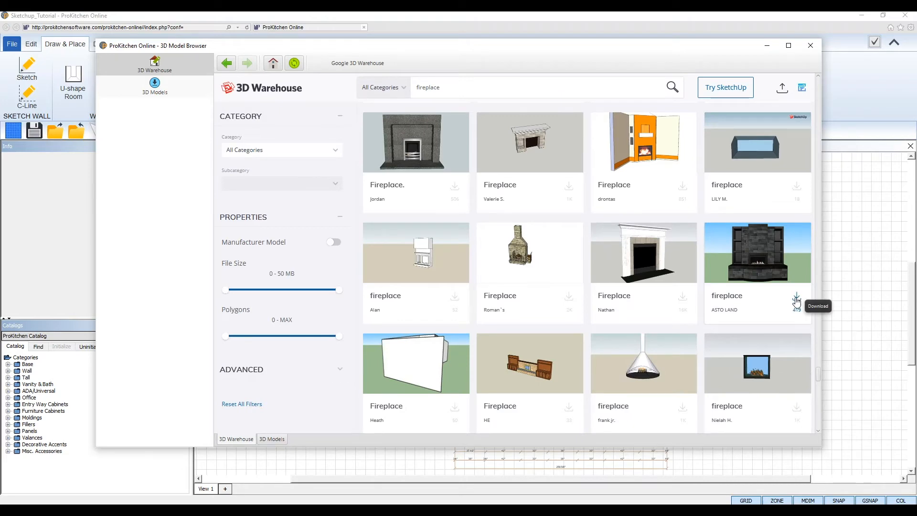
{"action": "mouse_move", "coordinate": [800, 293]}
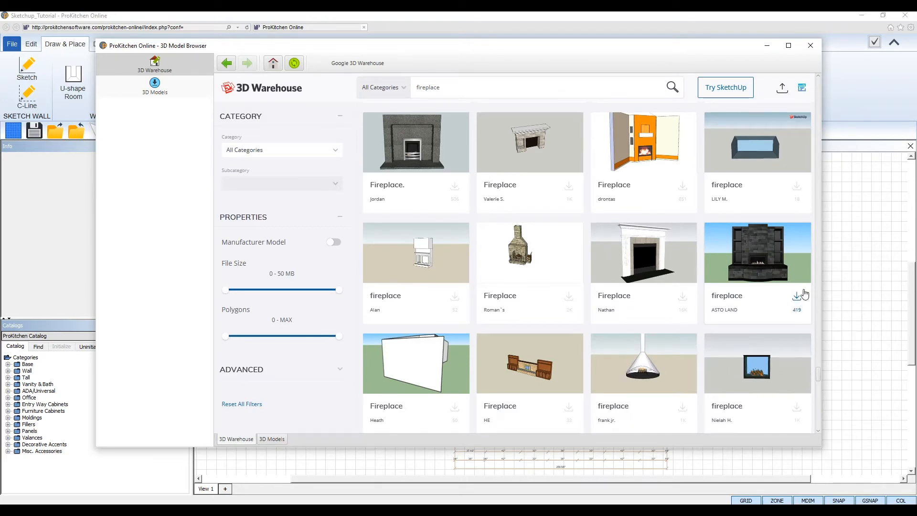
Download the dark stone fireplace as a SketchUp 2020 model.
{"action": "left_click", "coordinate": [797, 296]}
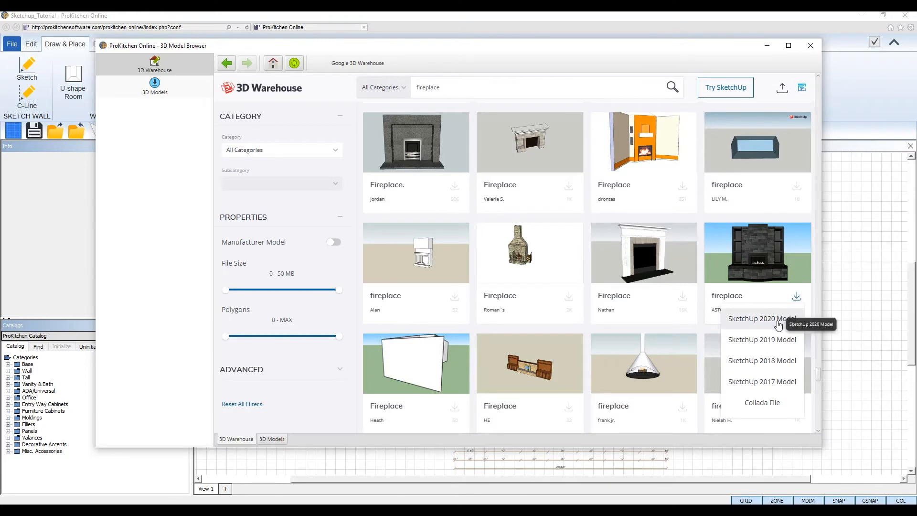
{"action": "left_click", "coordinate": [761, 318]}
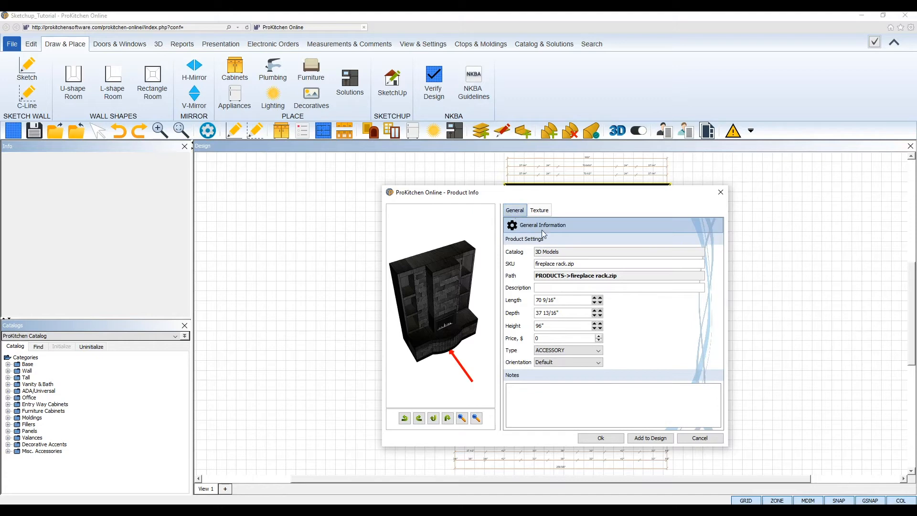
{"action": "mouse_move", "coordinate": [554, 364]}
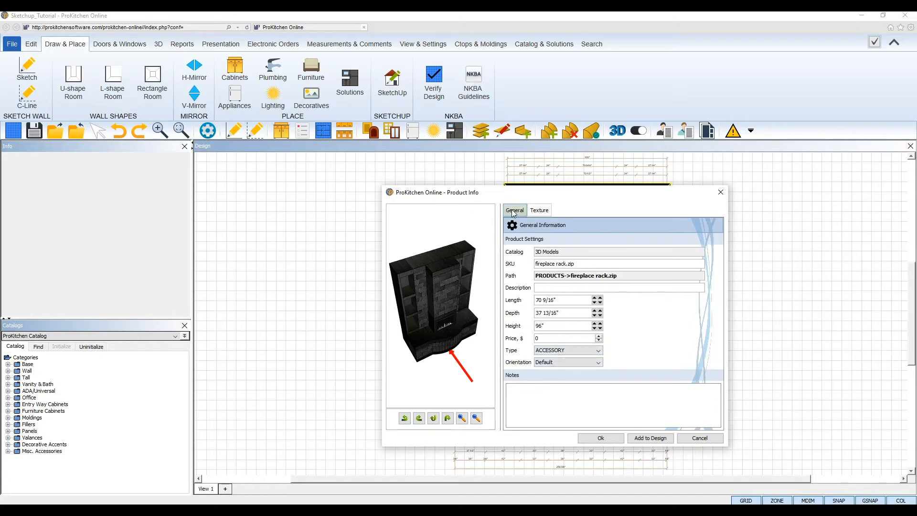
{"action": "mouse_move", "coordinate": [560, 254]}
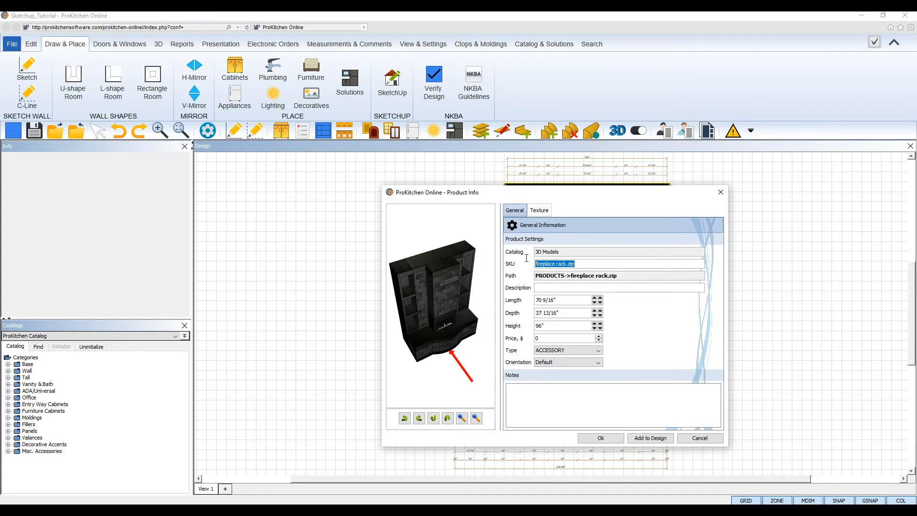
Enter SKU 'FP', description 'Fire Place', keep type ACCESSORY and start a '3D Model Fire' note.
{"action": "type", "text": "FP"}
{"action": "left_click", "coordinate": [619, 287]}
{"action": "type", "text": "F"}
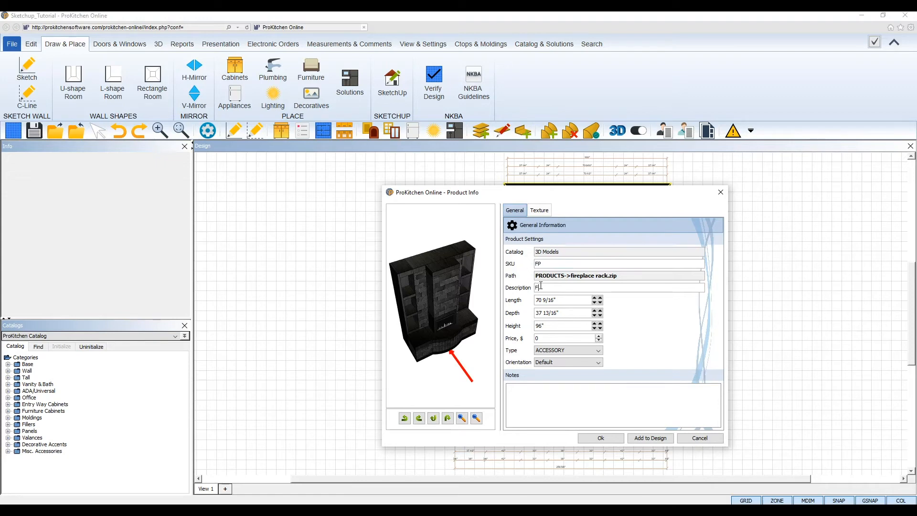
{"action": "type", "text": "ire Place"}
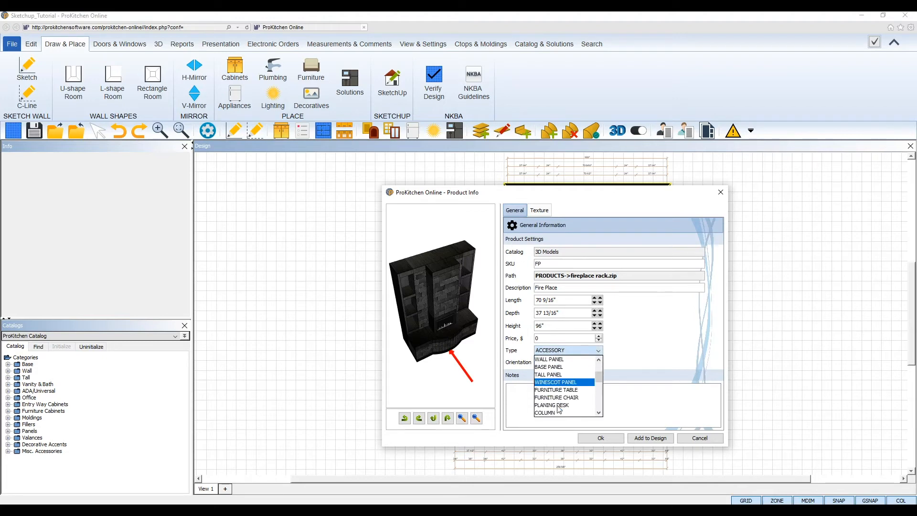
{"action": "left_click", "coordinate": [567, 361]}
{"action": "type", "text": "3"}
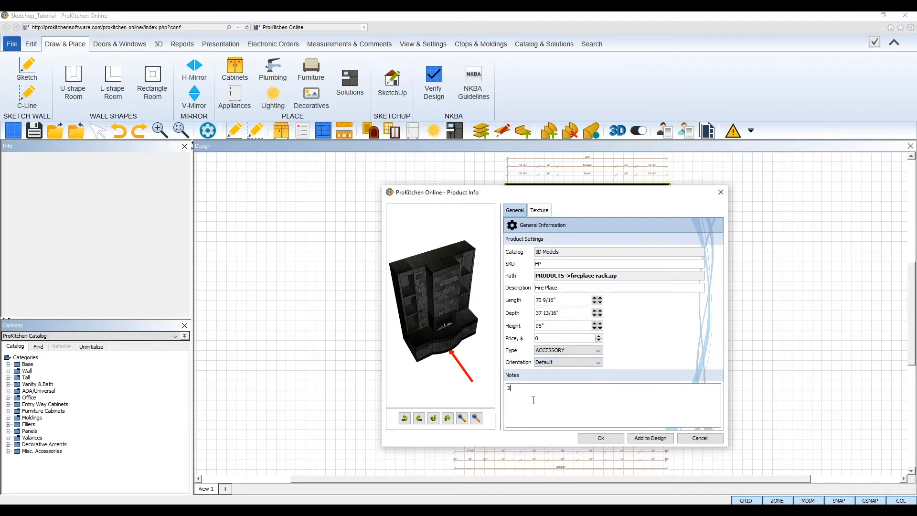
{"action": "type", "text": "D Model Fire"}
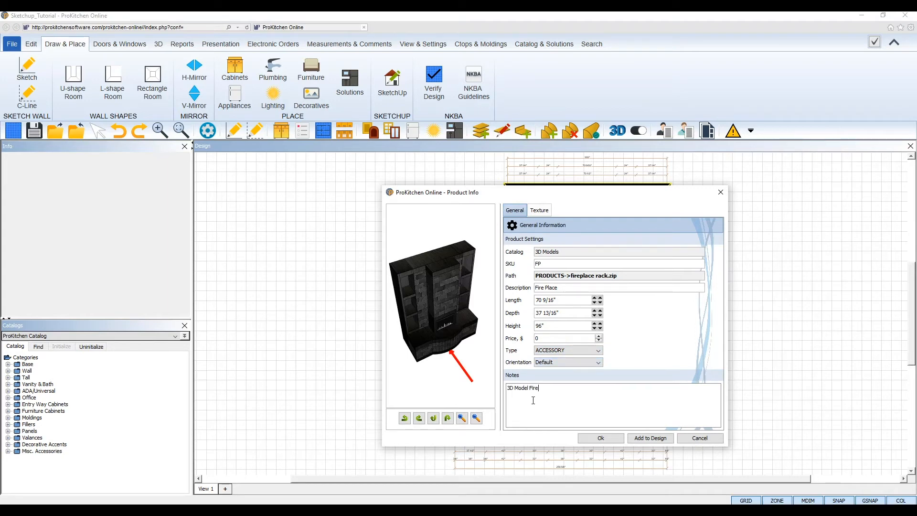
Finish the note and change material_5 to the Tile #021 wood texture from Wallcovering Sample.
{"action": "type", "text": "place"}
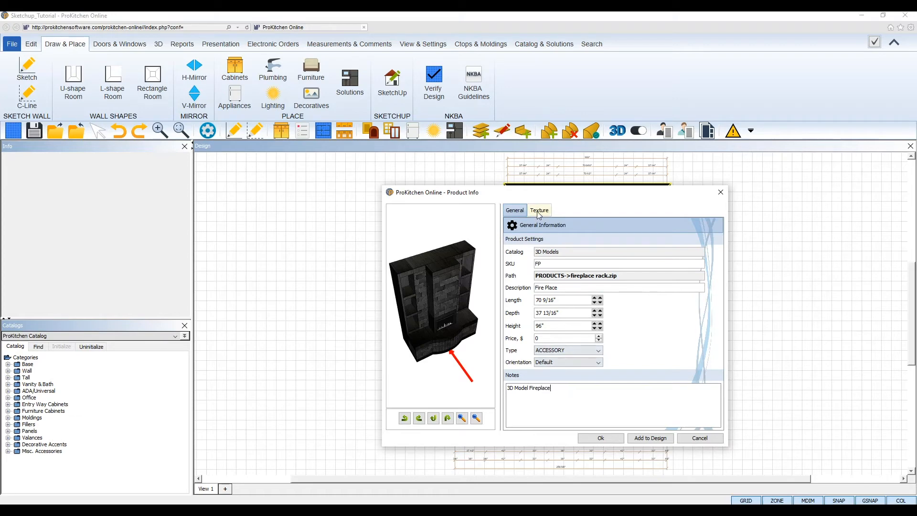
{"action": "left_click", "coordinate": [538, 210]}
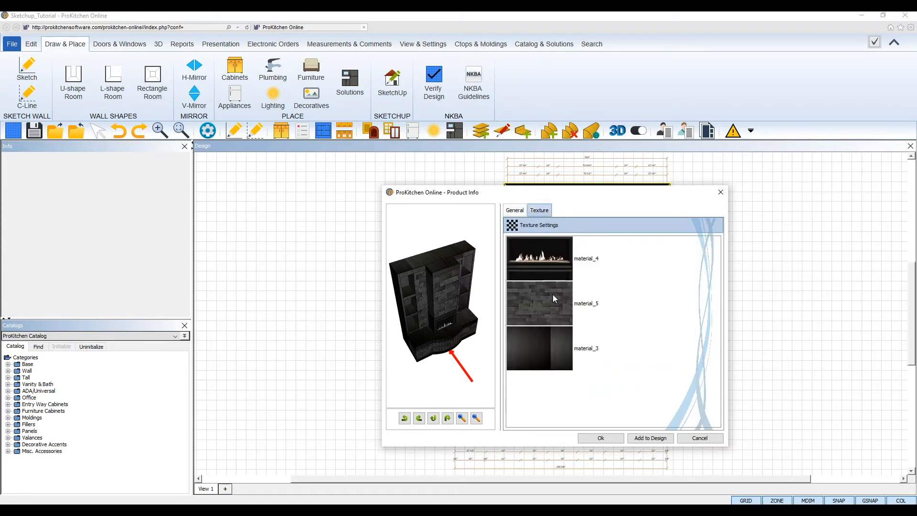
{"action": "right_click", "coordinate": [554, 299]}
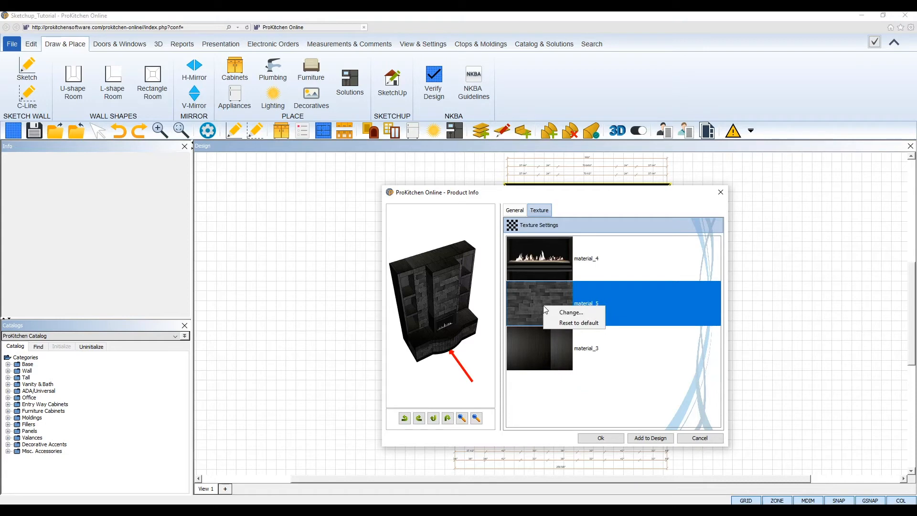
{"action": "mouse_move", "coordinate": [573, 312]}
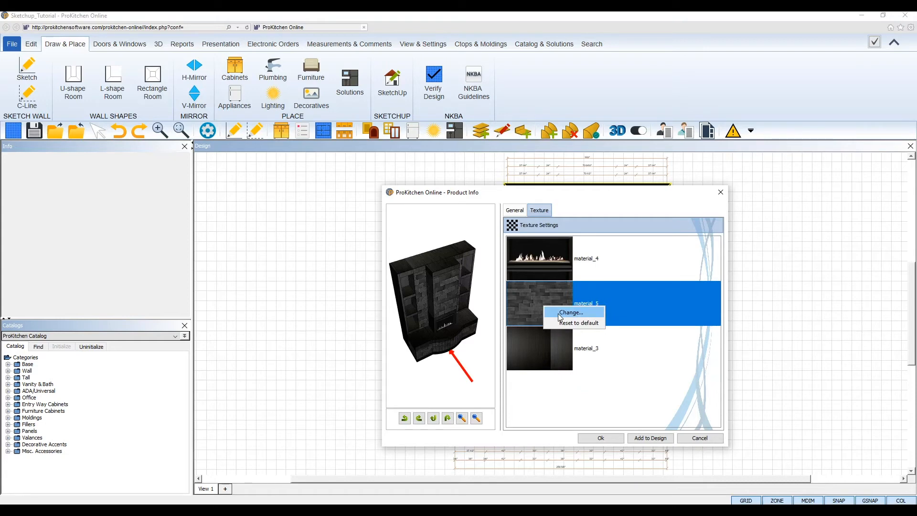
{"action": "left_click", "coordinate": [571, 312]}
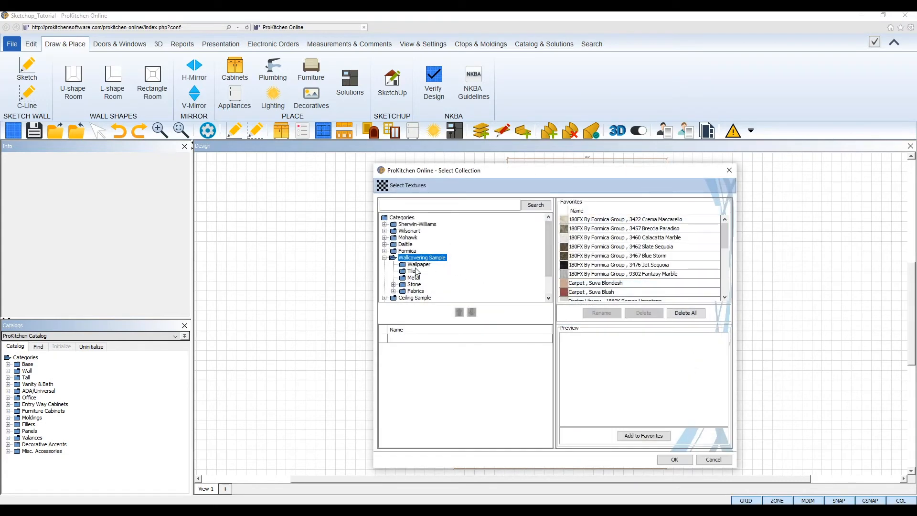
{"action": "left_click", "coordinate": [412, 271]}
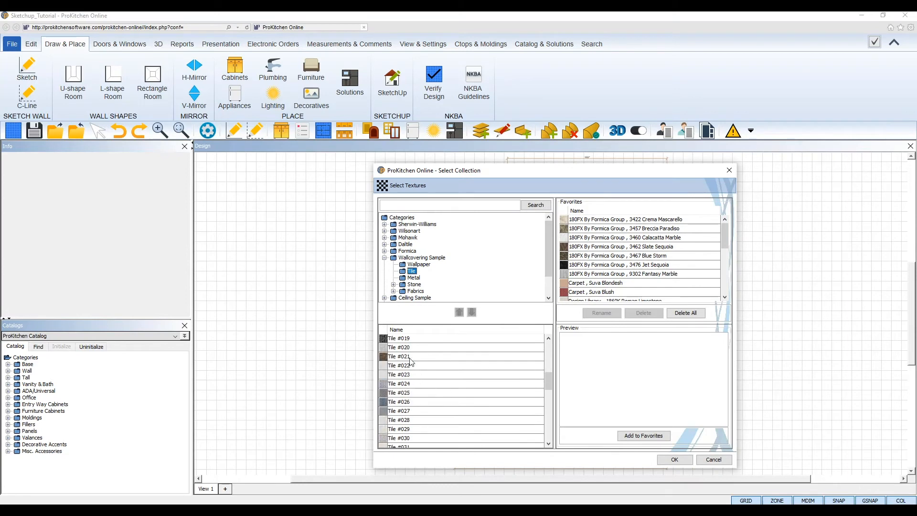
{"action": "left_click", "coordinate": [399, 357]}
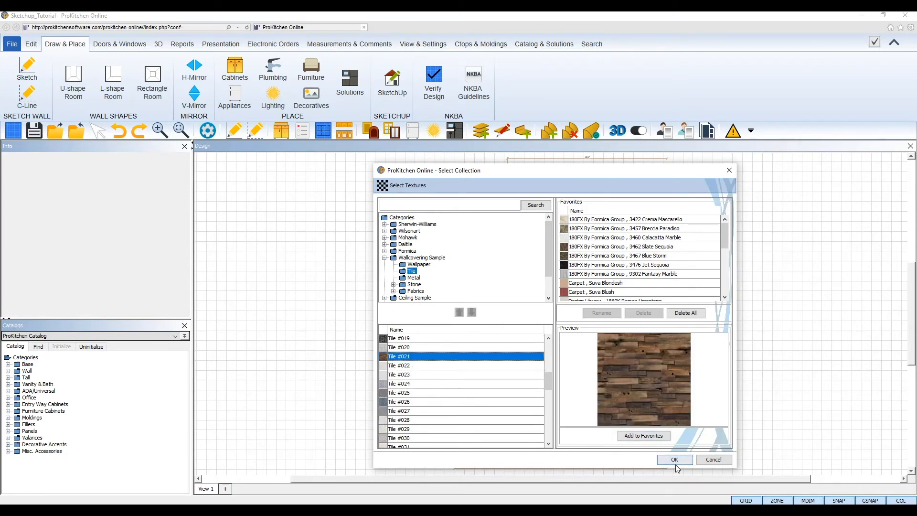
{"action": "left_click", "coordinate": [675, 460]}
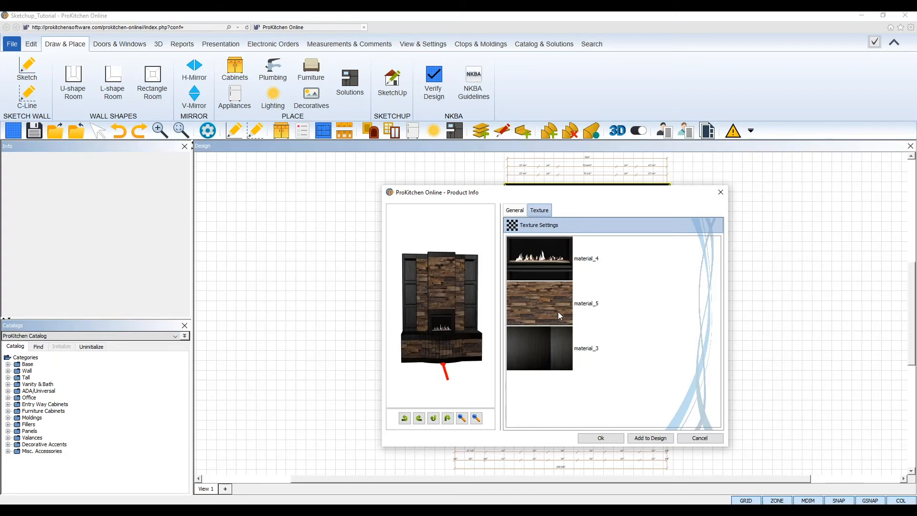
Reset material_5 to its default dark stone texture and confirm.
{"action": "right_click", "coordinate": [559, 302]}
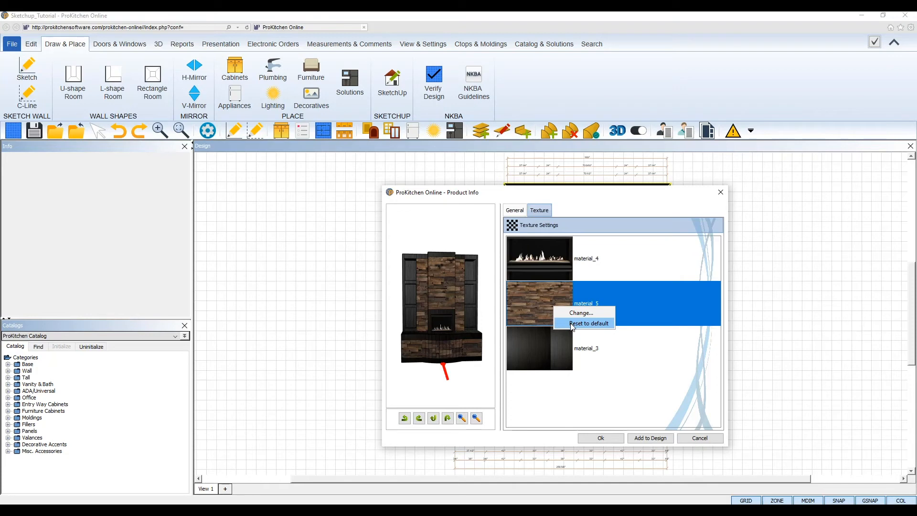
{"action": "left_click", "coordinate": [588, 323]}
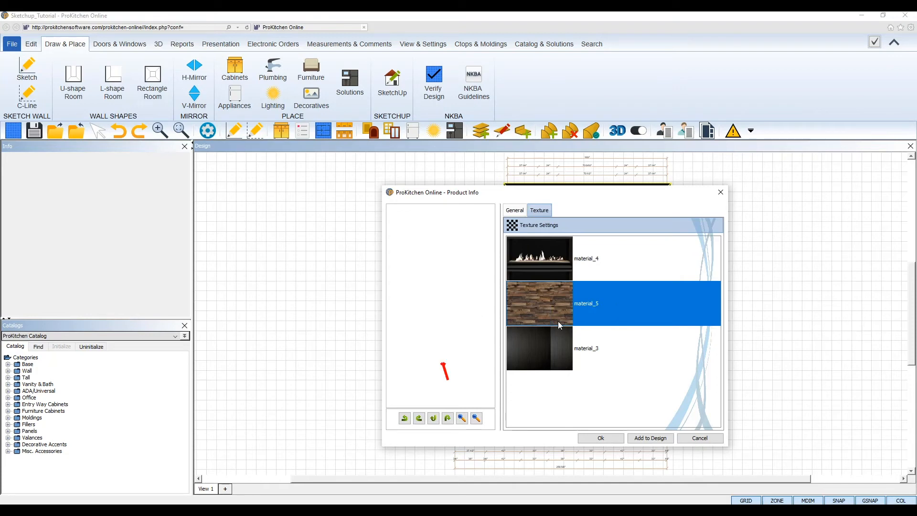
{"action": "left_click", "coordinate": [600, 437]}
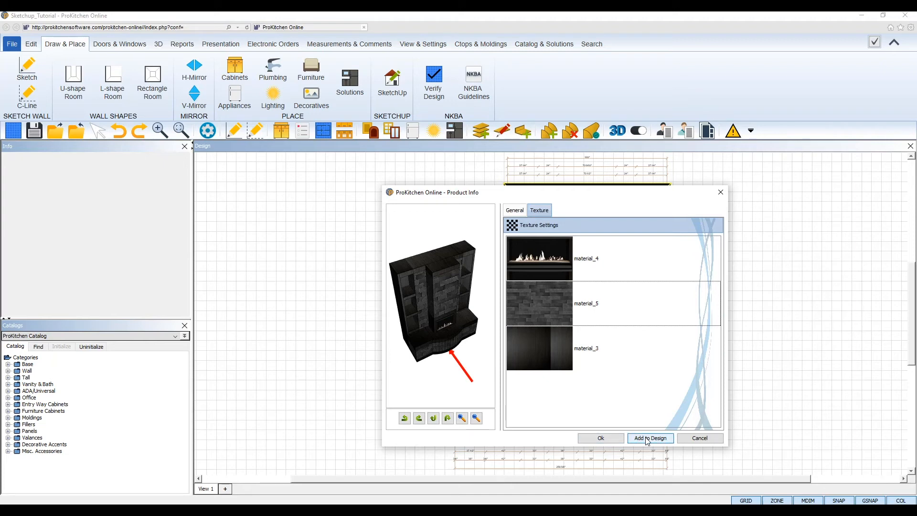
{"action": "left_click", "coordinate": [650, 437]}
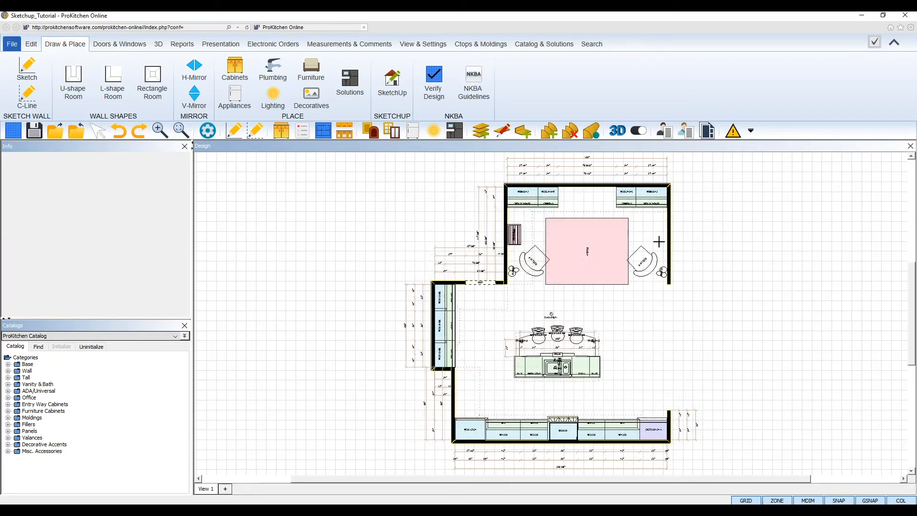
{"action": "left_click", "coordinate": [582, 201]}
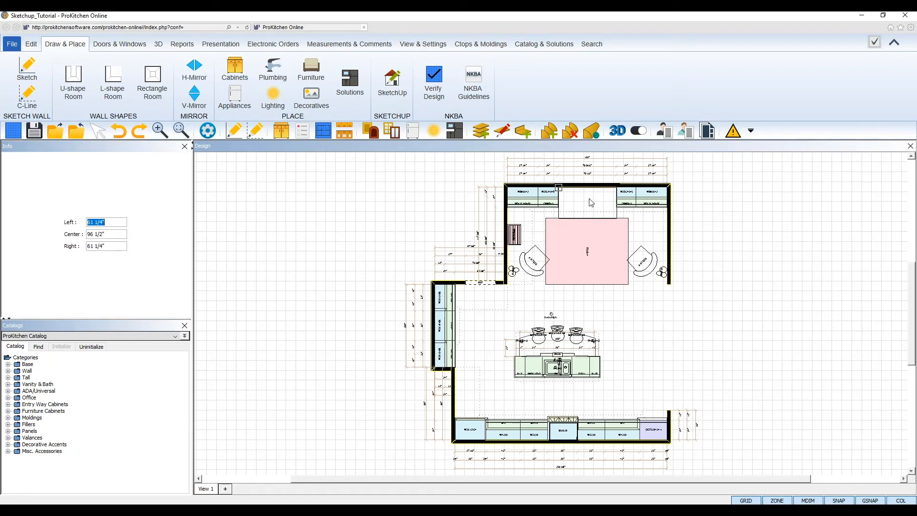
{"action": "left_click", "coordinate": [391, 79]}
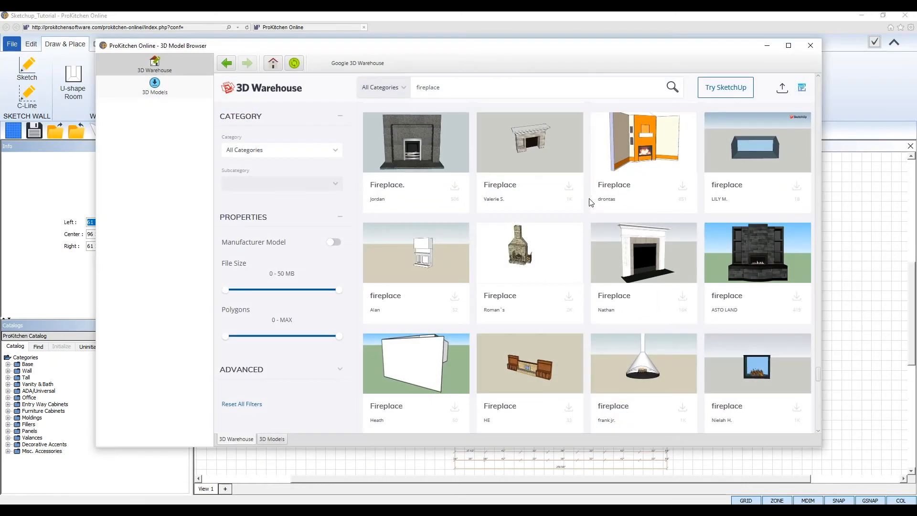
{"action": "mouse_move", "coordinate": [614, 193]}
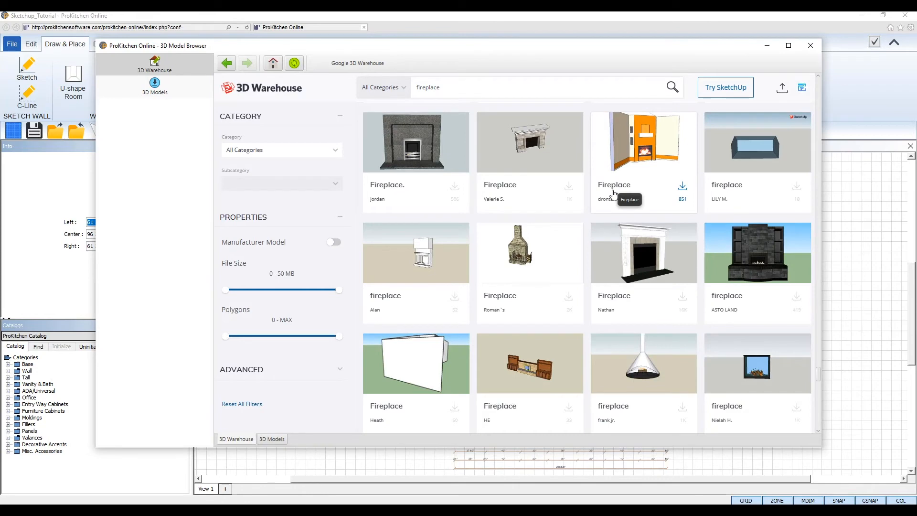
{"action": "mouse_move", "coordinate": [726, 172]}
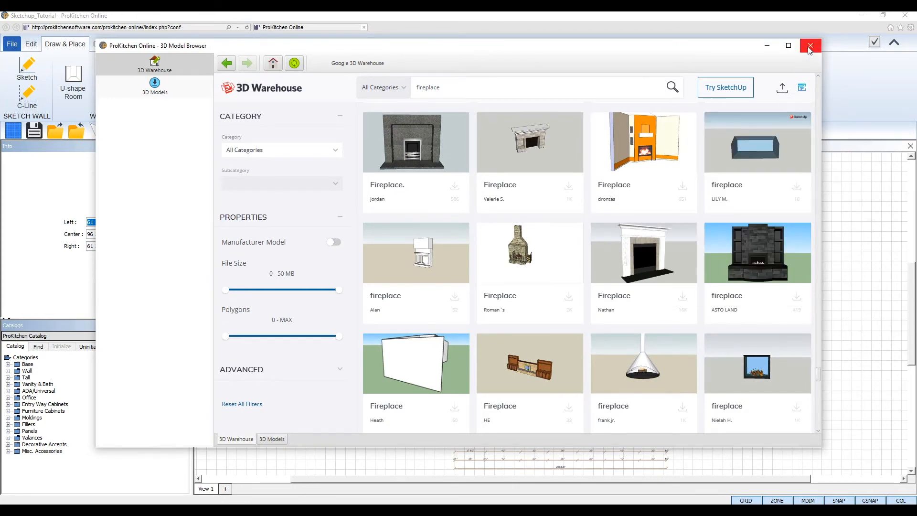
{"action": "mouse_move", "coordinate": [809, 47]}
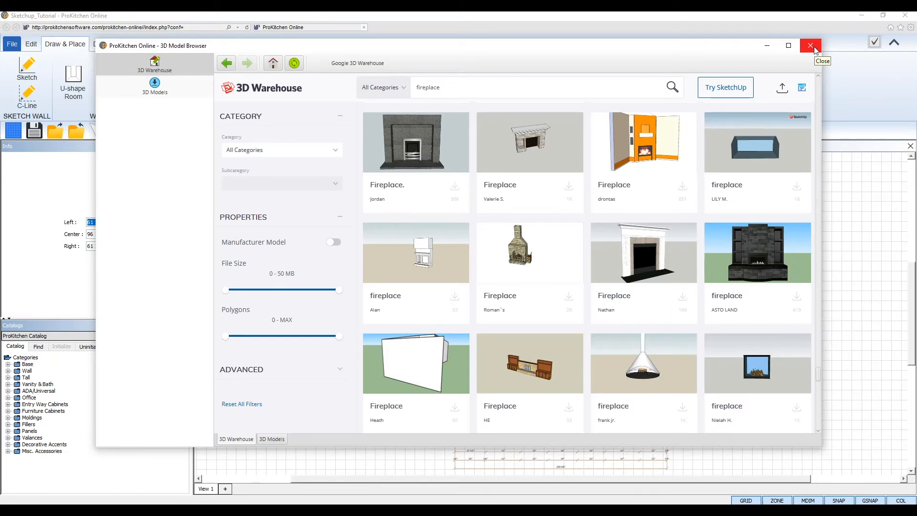
{"action": "left_click", "coordinate": [811, 46]}
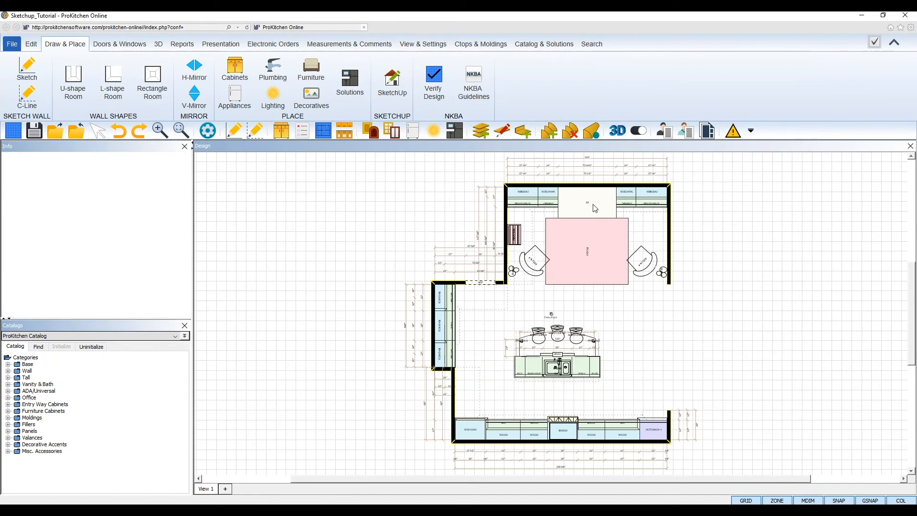
Add the placed fireplace to the 3D SketchUp Models catalog.
{"action": "left_click", "coordinate": [174, 335]}
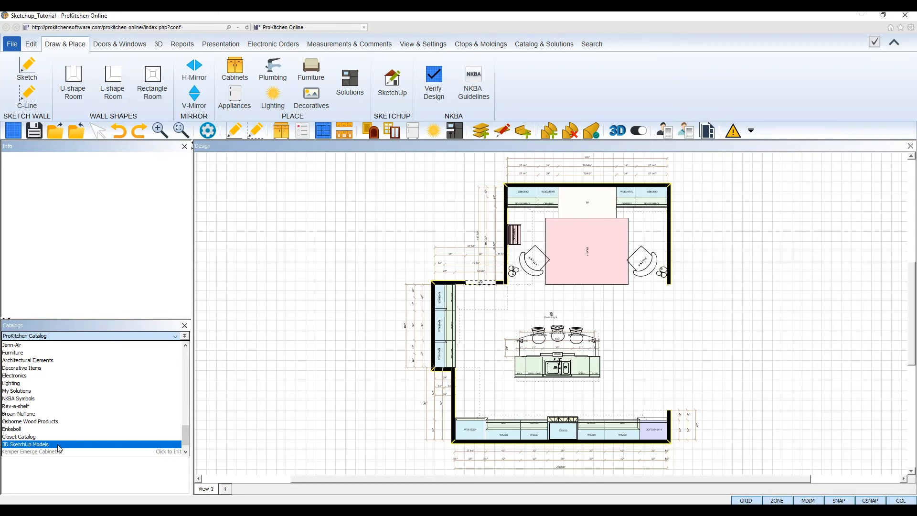
{"action": "mouse_move", "coordinate": [48, 450]}
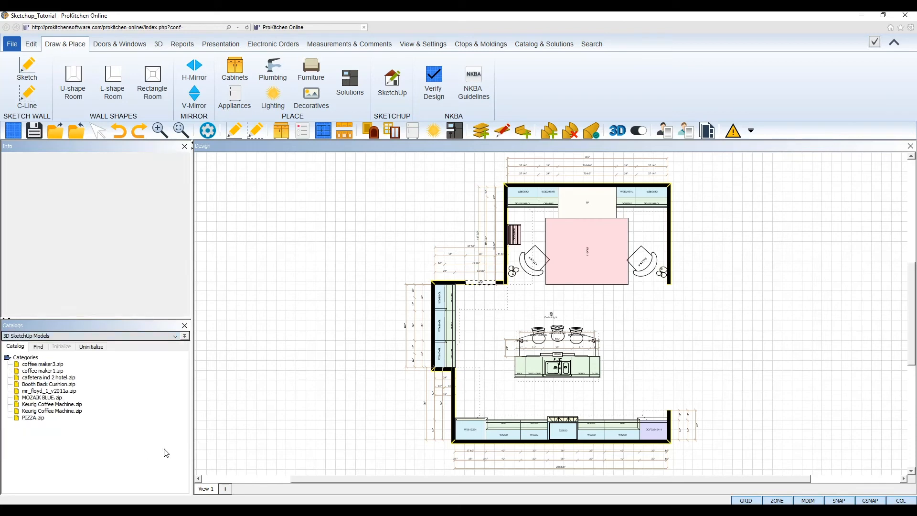
{"action": "right_click", "coordinate": [586, 193]}
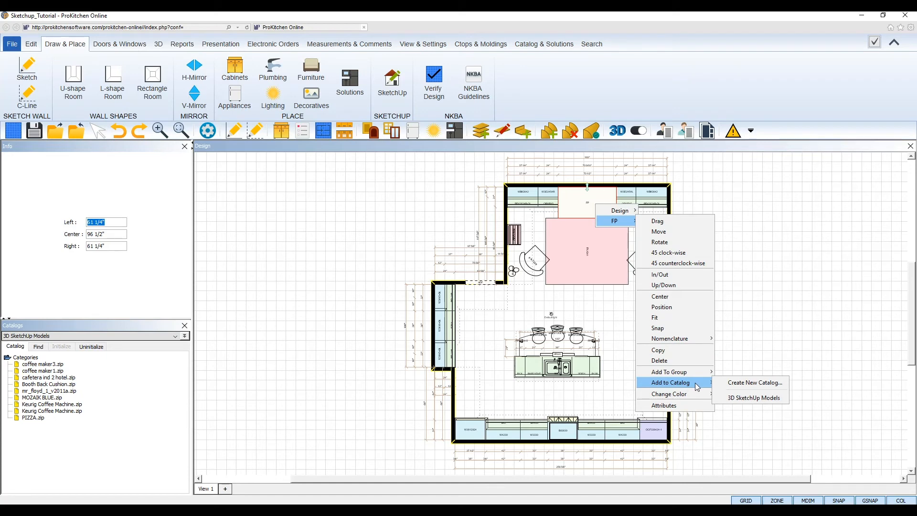
{"action": "mouse_move", "coordinate": [754, 397]}
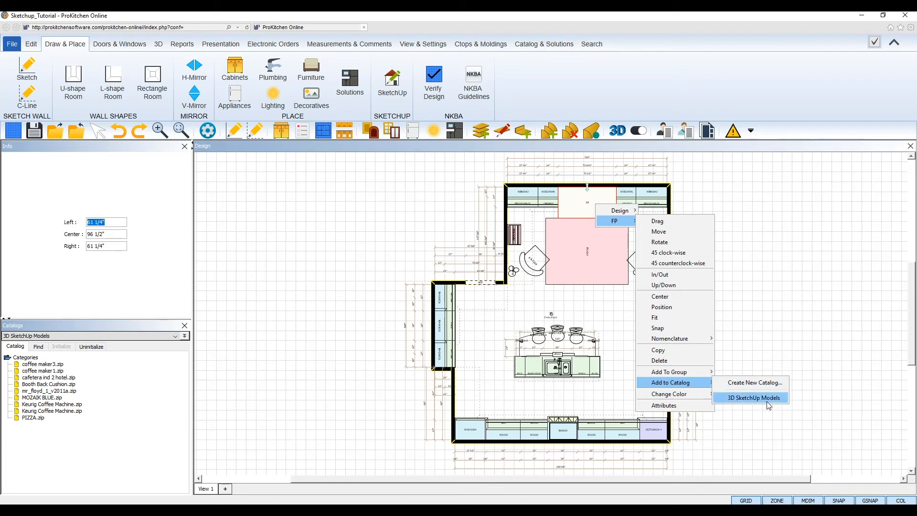
{"action": "mouse_move", "coordinate": [783, 404]}
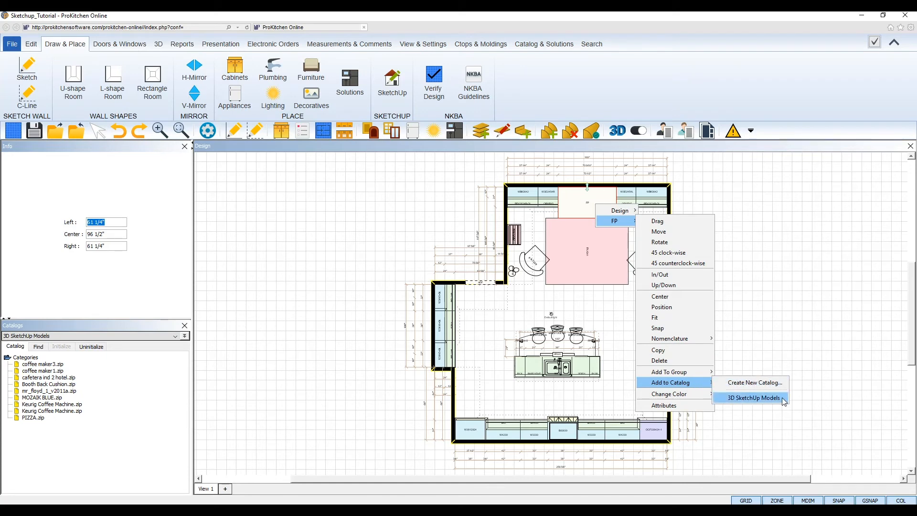
{"action": "left_click", "coordinate": [754, 398]}
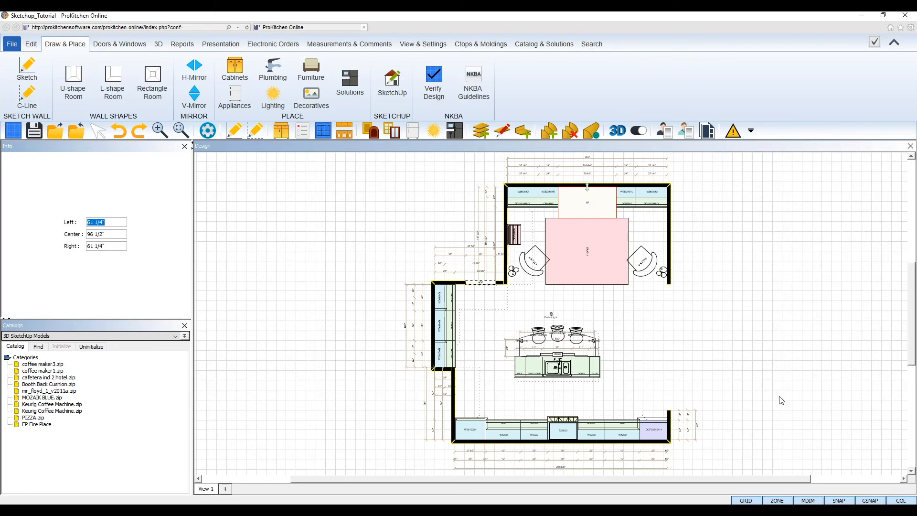
Select the new FP Fire Place entry in the 3D SketchUp Models catalog.
{"action": "left_click", "coordinate": [175, 335]}
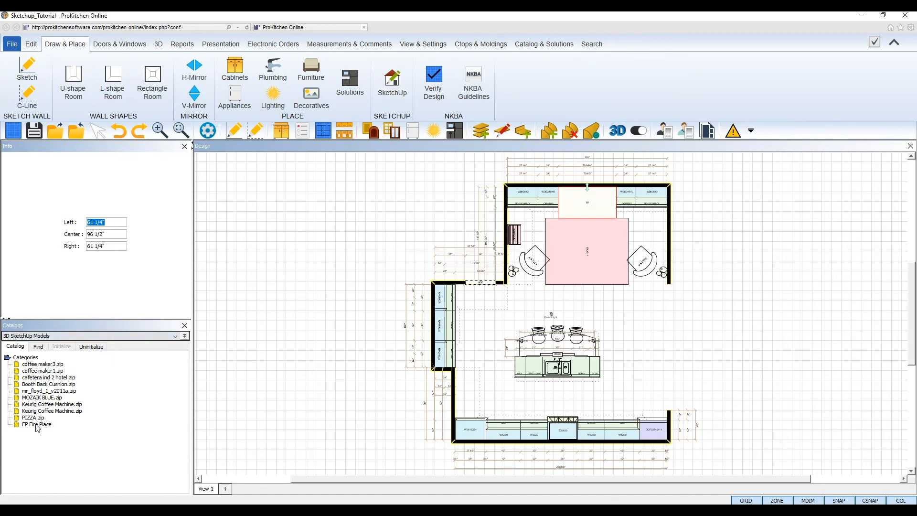
{"action": "left_click", "coordinate": [37, 425]}
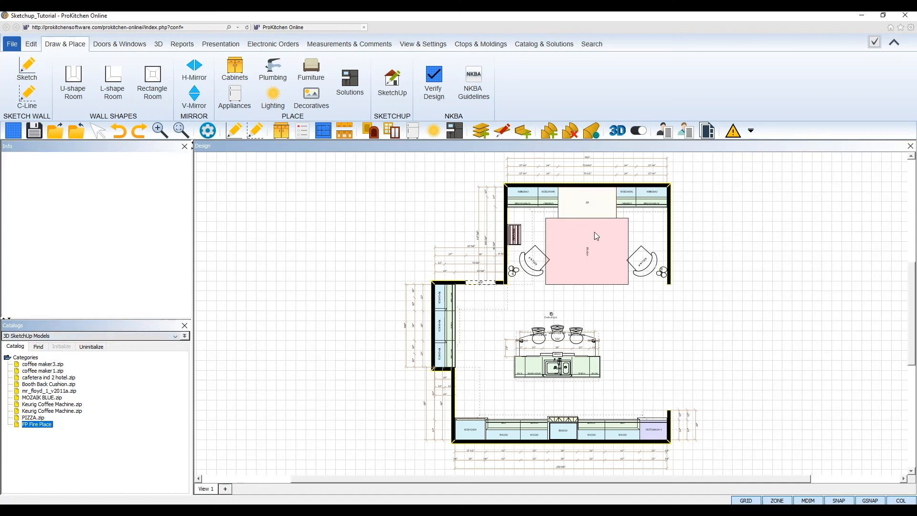
{"action": "mouse_move", "coordinate": [596, 213]}
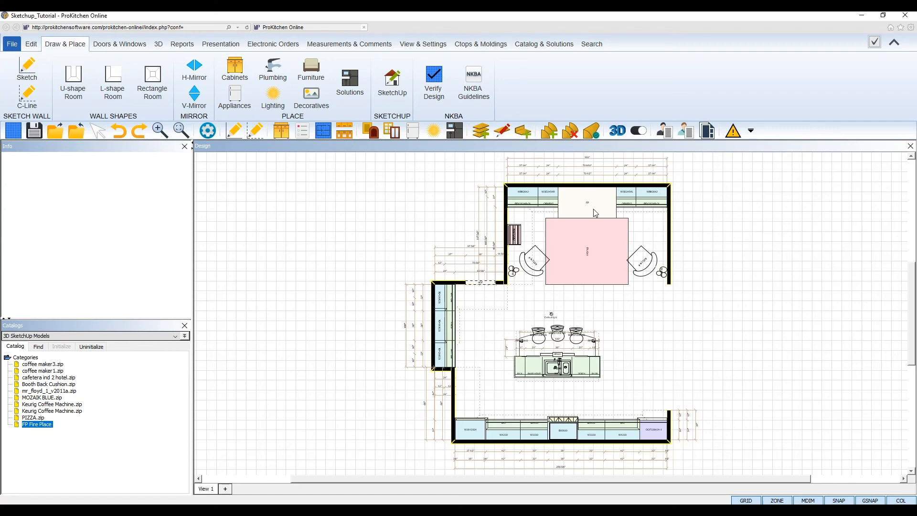
Review the fireplace's dimensions in its Attributes dialog and dismiss it.
{"action": "left_click", "coordinate": [587, 201]}
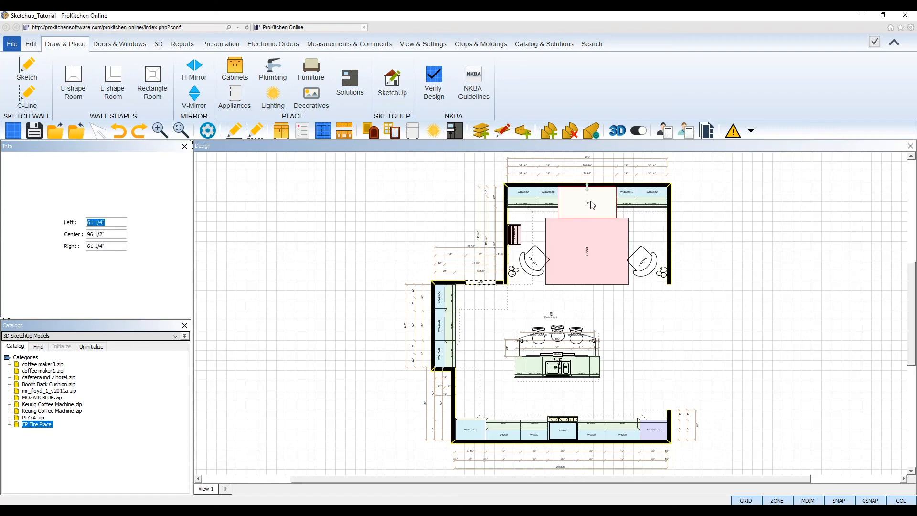
{"action": "mouse_move", "coordinate": [595, 212]}
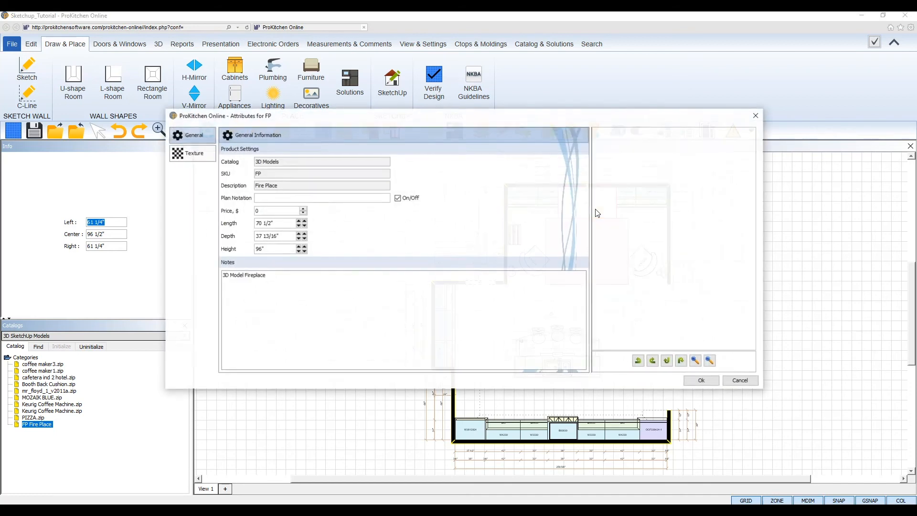
{"action": "left_click", "coordinate": [700, 380]}
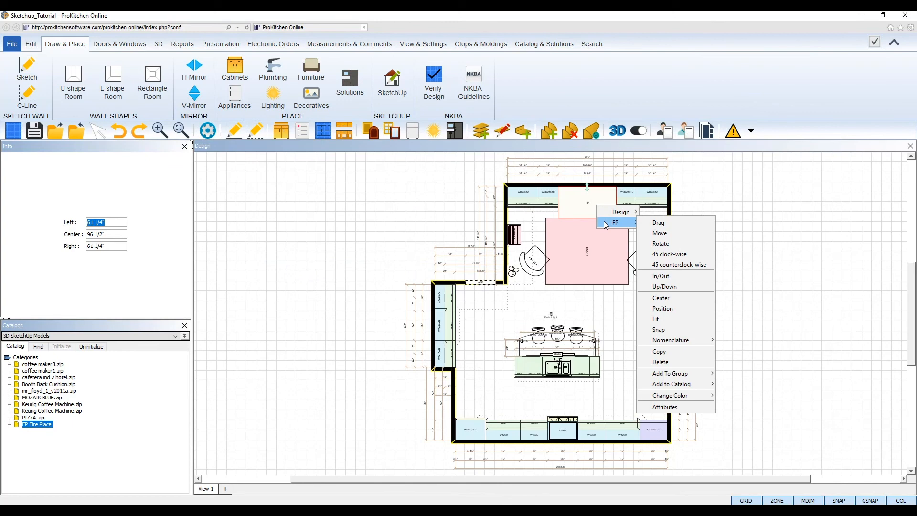
{"action": "mouse_move", "coordinate": [665, 407]}
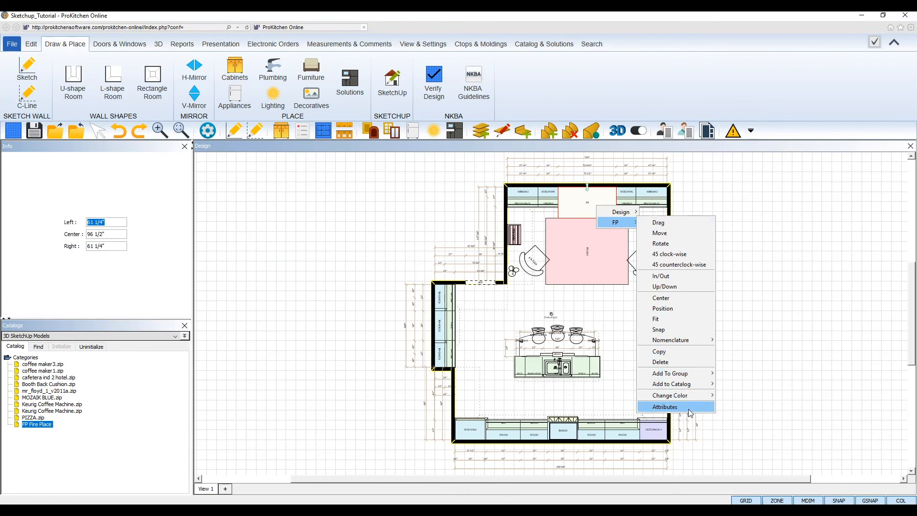
{"action": "left_click", "coordinate": [665, 407]}
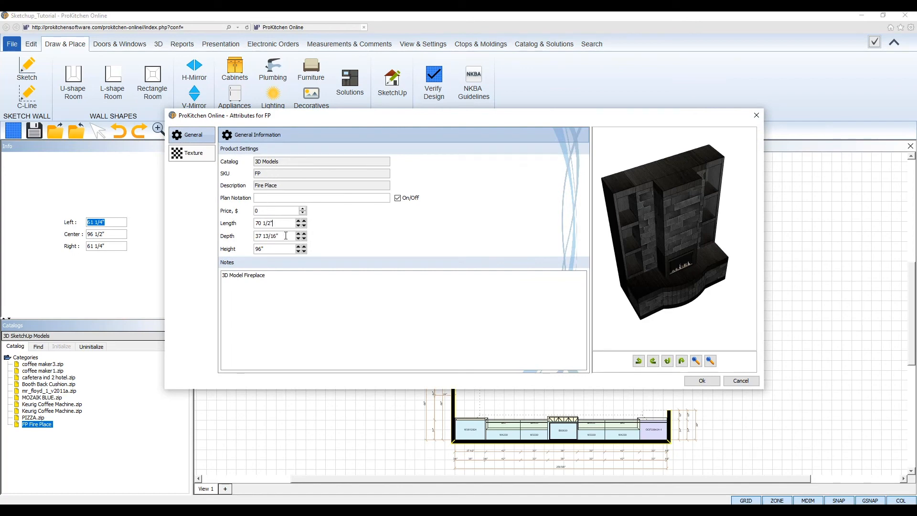
{"action": "left_click", "coordinate": [192, 153]}
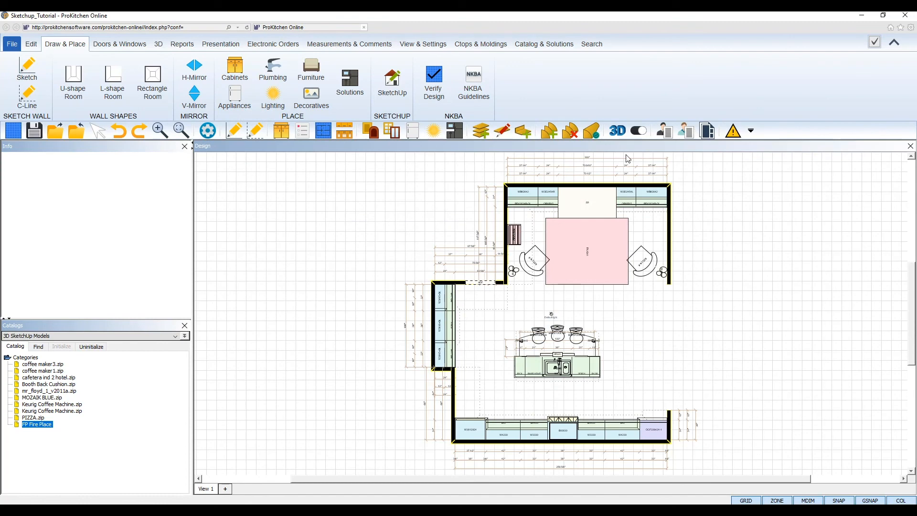
Start a 3D rendering of the kitchen design with the fireplace.
{"action": "left_click", "coordinate": [618, 131]}
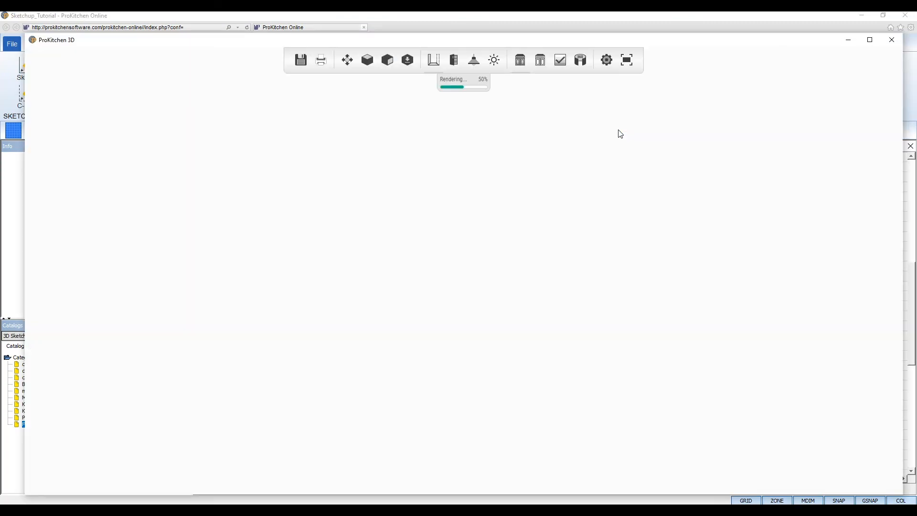